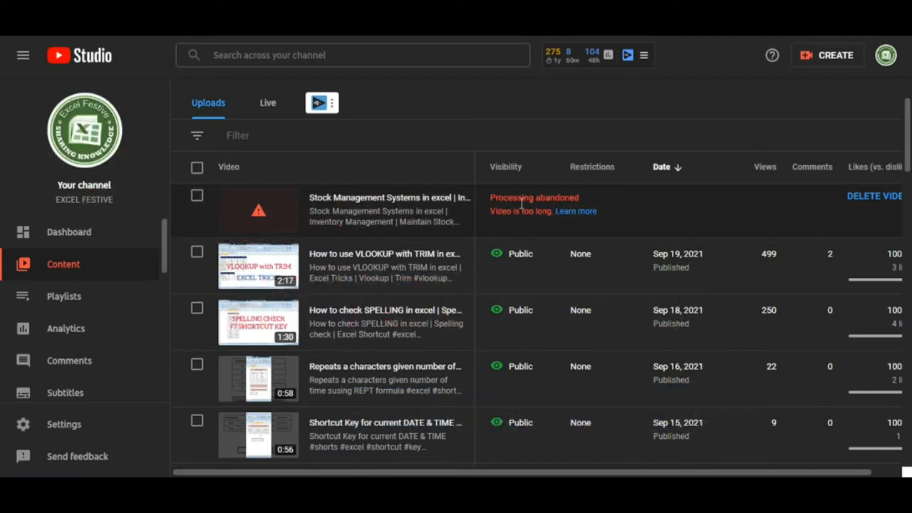
mouse_move(511, 214)
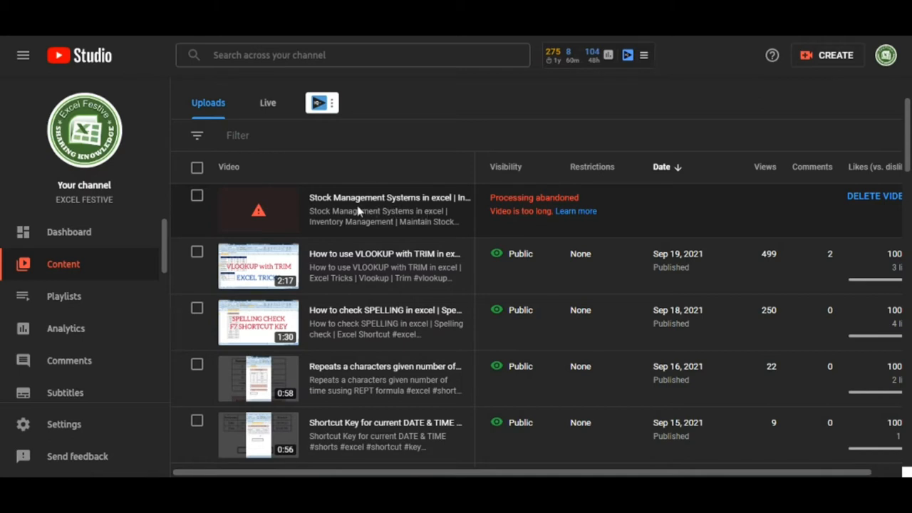
mouse_move(368, 219)
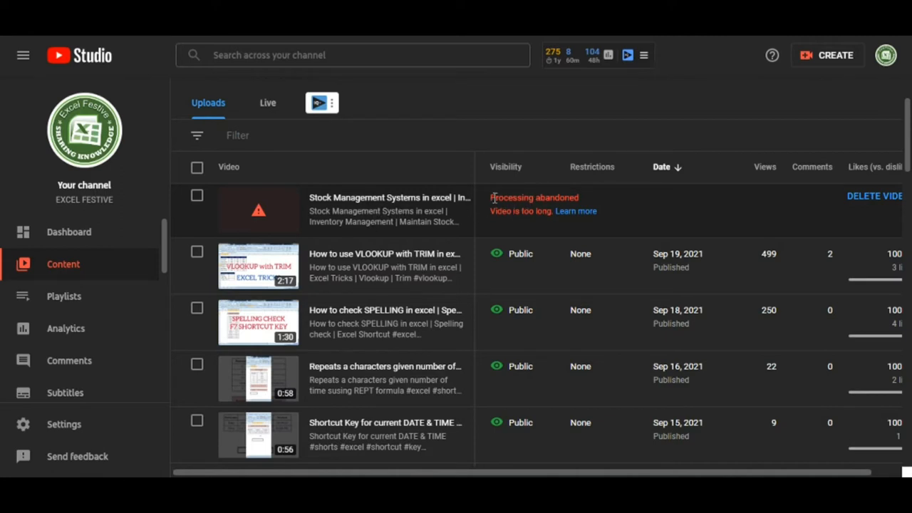
Bring up the Channel section's Basic info with country of residence and channel keywords.
double_click(501, 196)
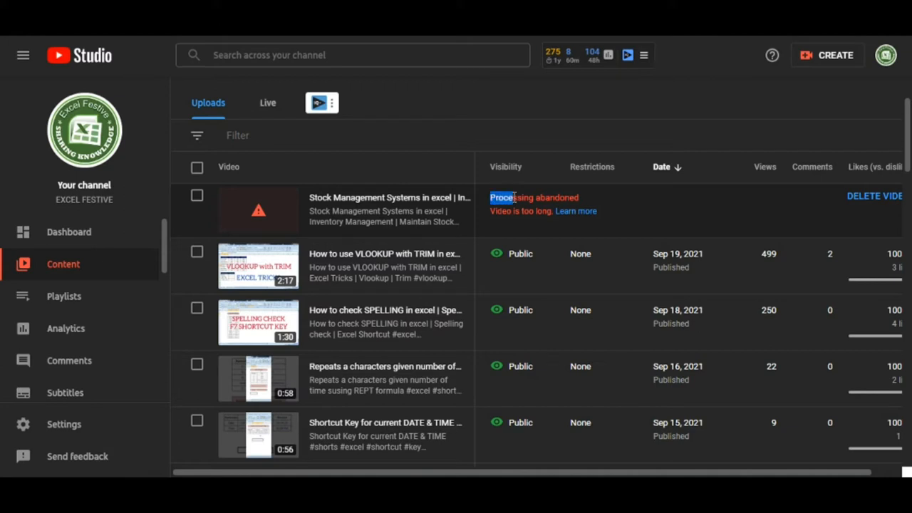
left_click_drag(492, 197, 552, 211)
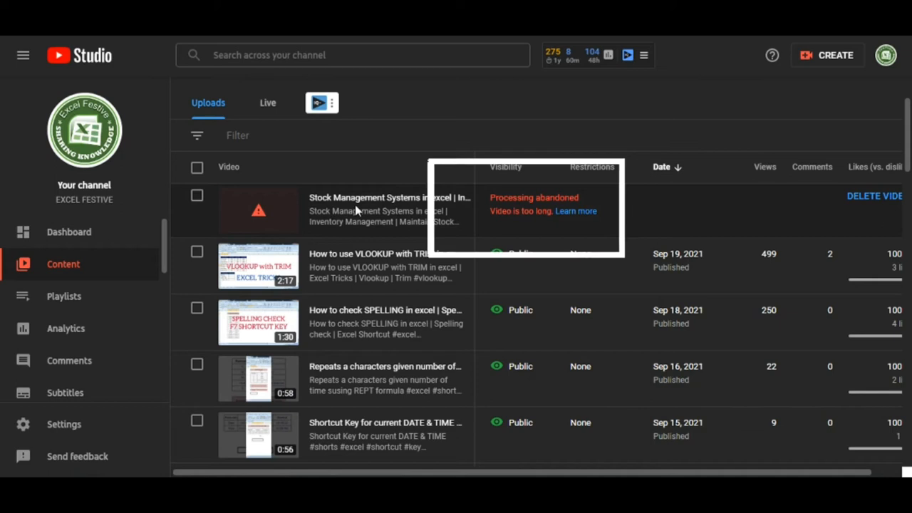
mouse_move(598, 217)
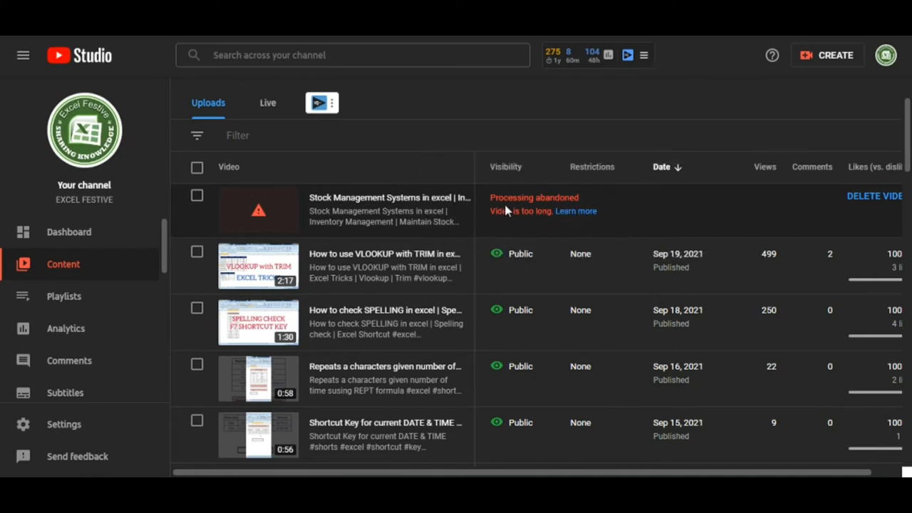
mouse_move(530, 211)
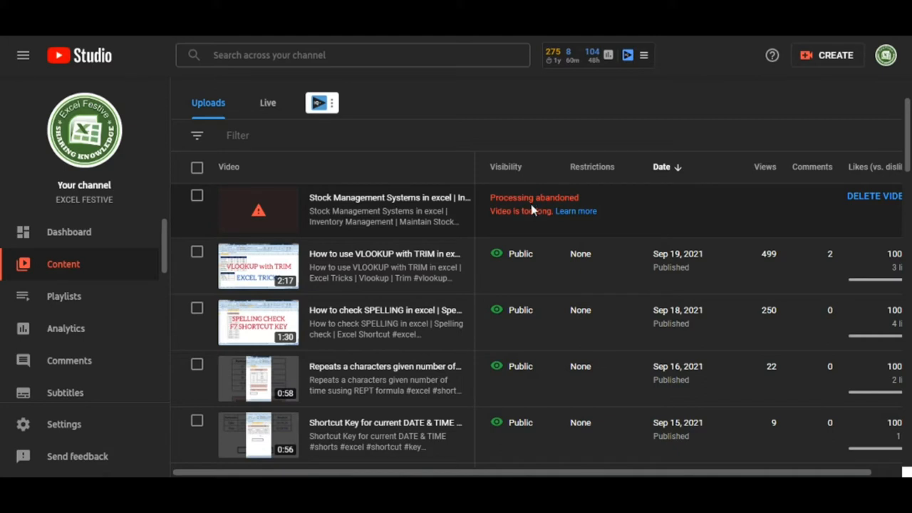
mouse_move(526, 211)
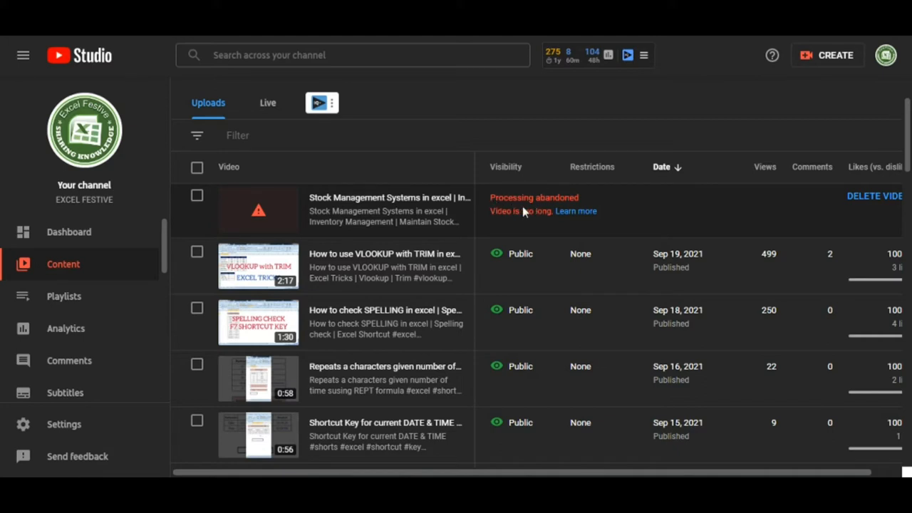
mouse_move(528, 196)
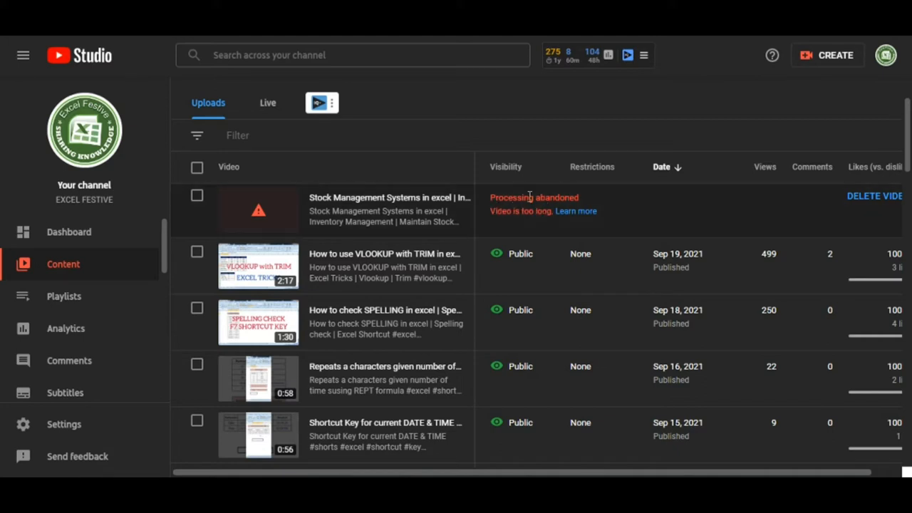
mouse_move(886, 221)
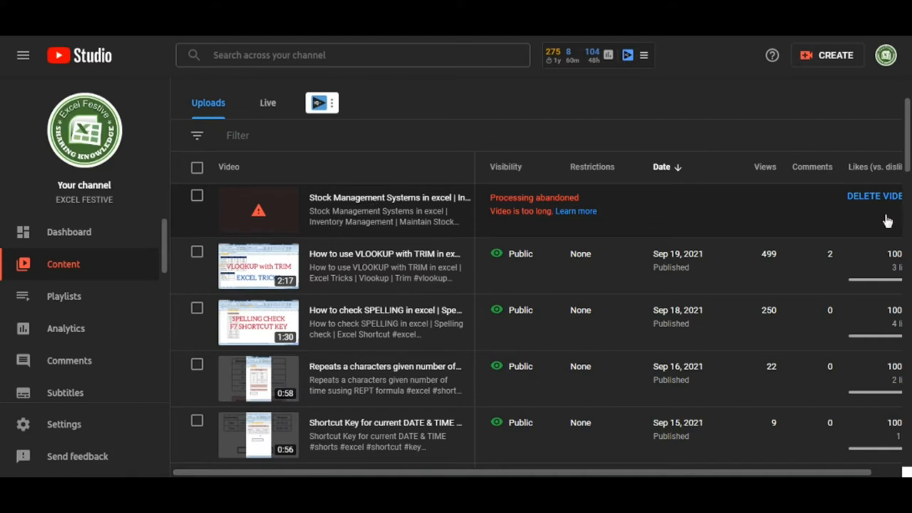
mouse_move(709, 251)
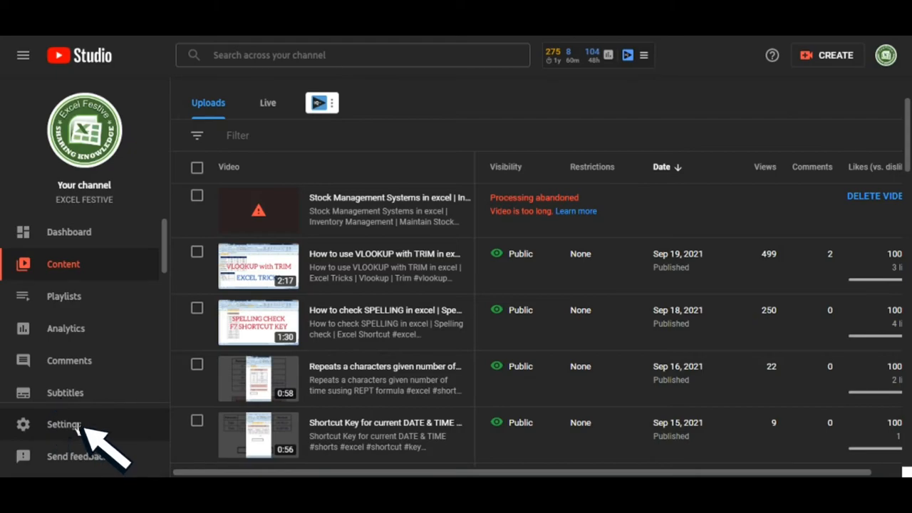
left_click(62, 424)
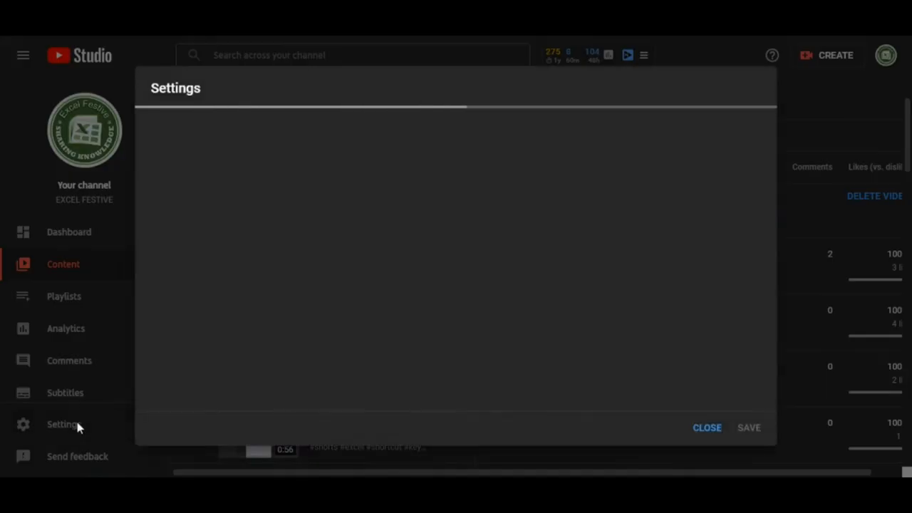
left_click(63, 425)
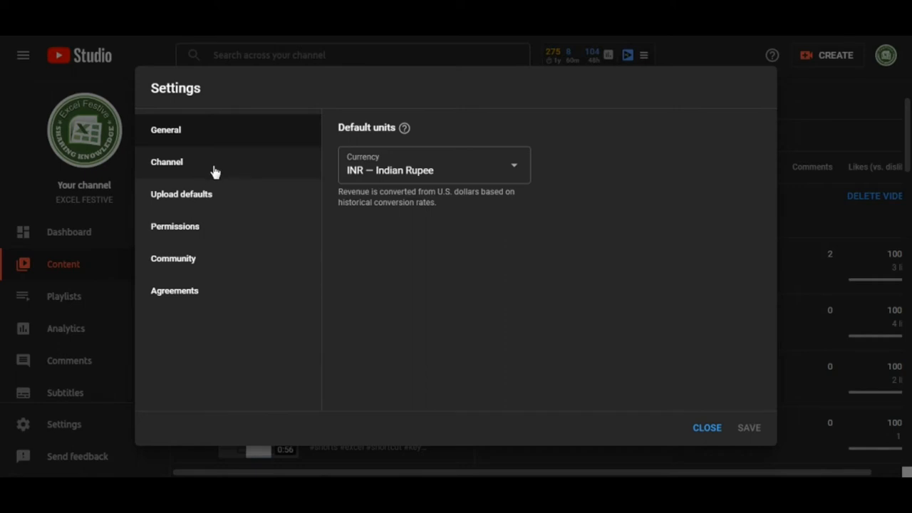
left_click(165, 162)
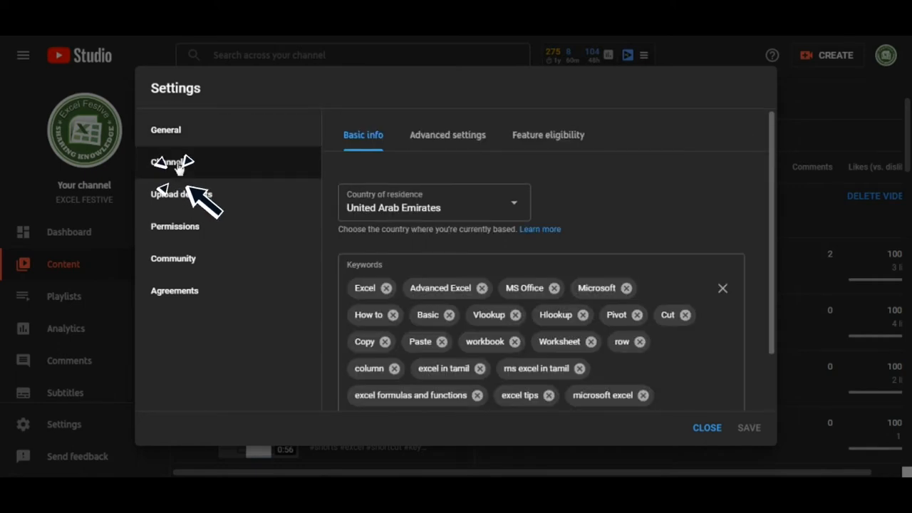
mouse_move(577, 140)
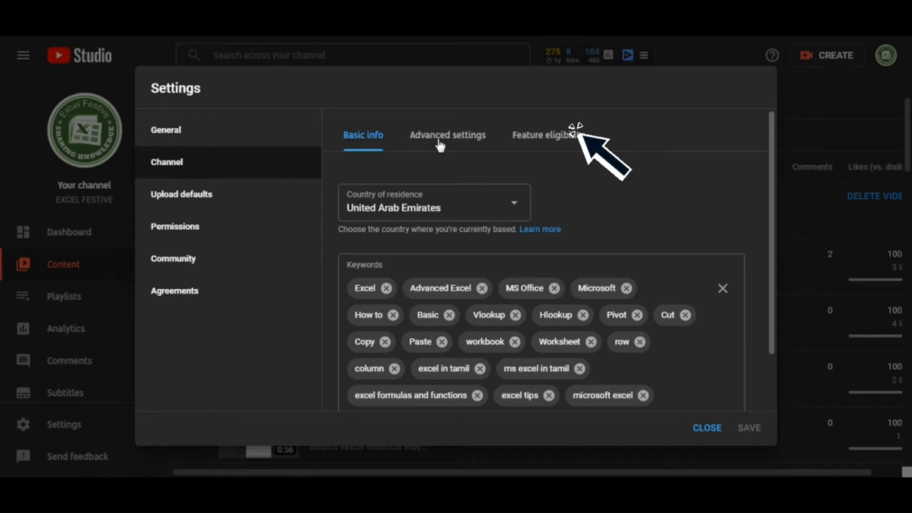
Show Feature eligibility and expand the phone-verification features listing videos over 15 minutes.
left_click(543, 133)
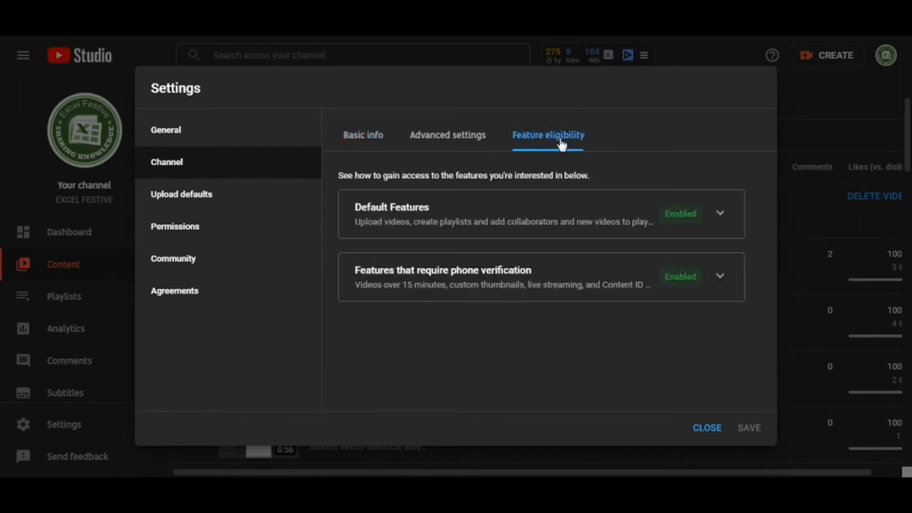
mouse_move(553, 139)
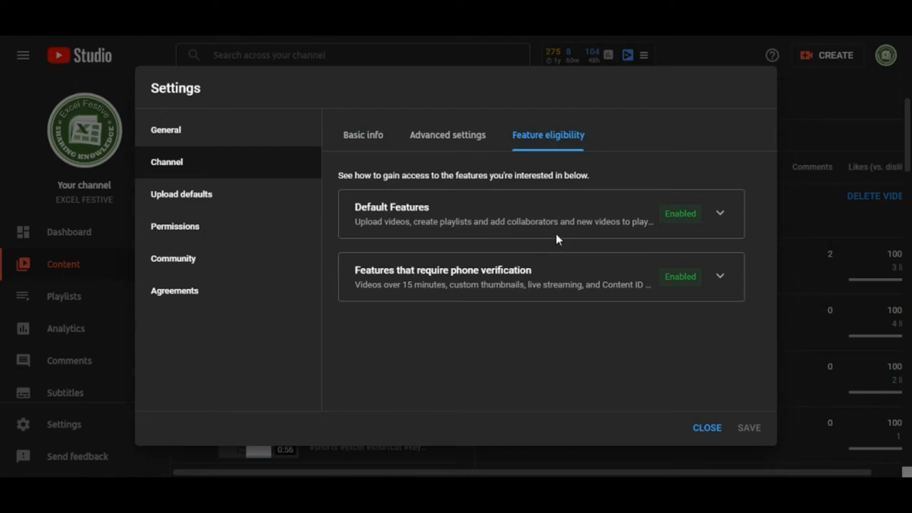
mouse_move(595, 299)
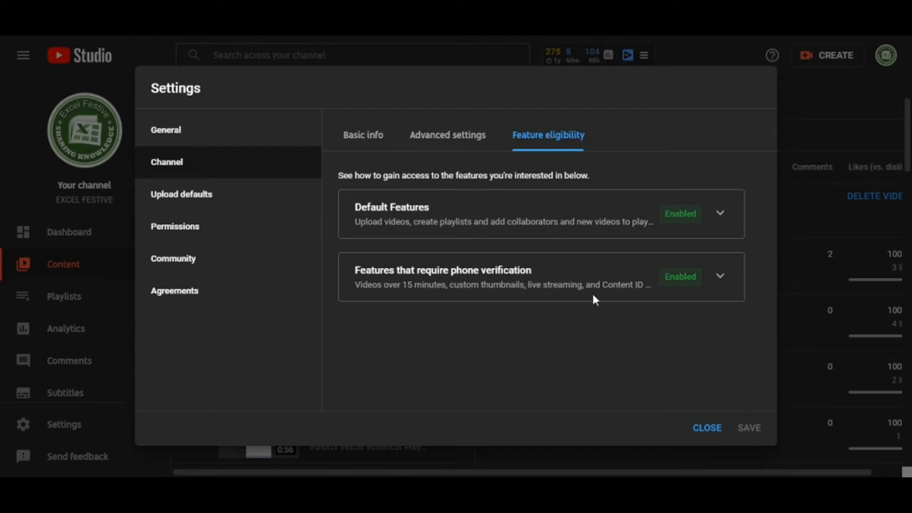
mouse_move(638, 296)
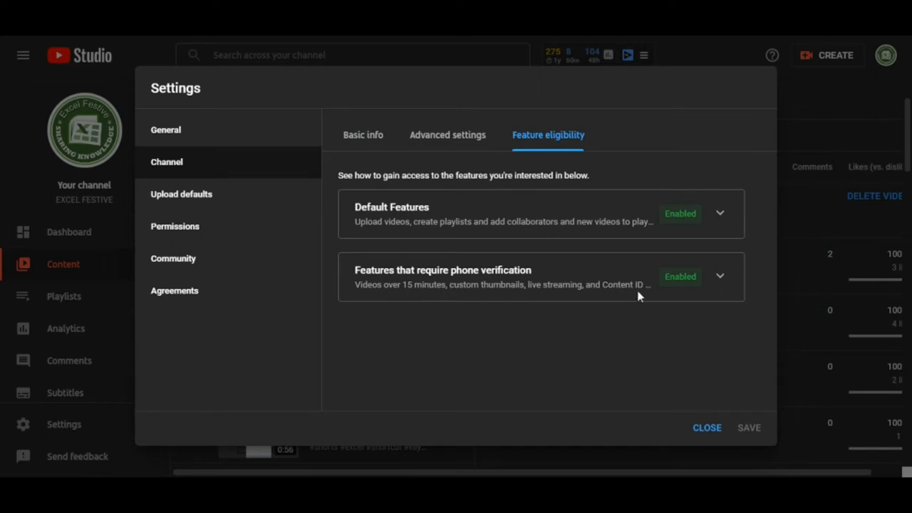
left_click(719, 277)
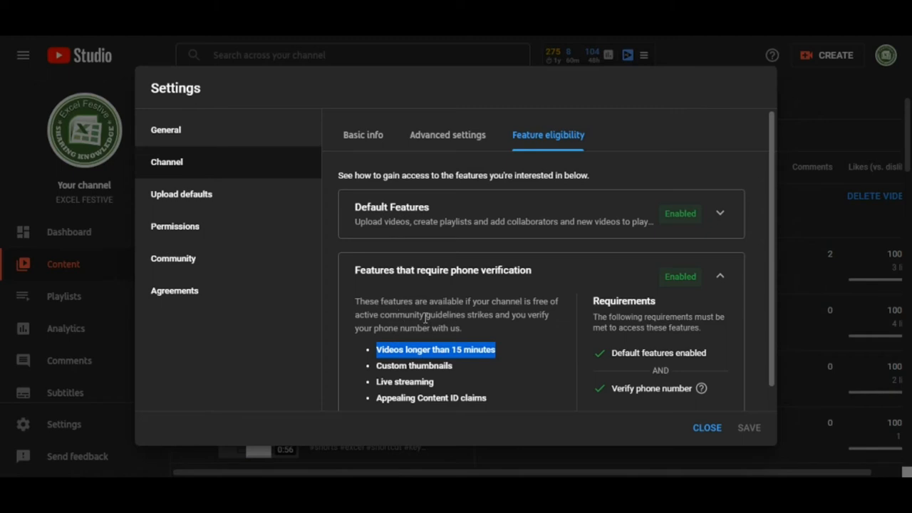
mouse_move(429, 315)
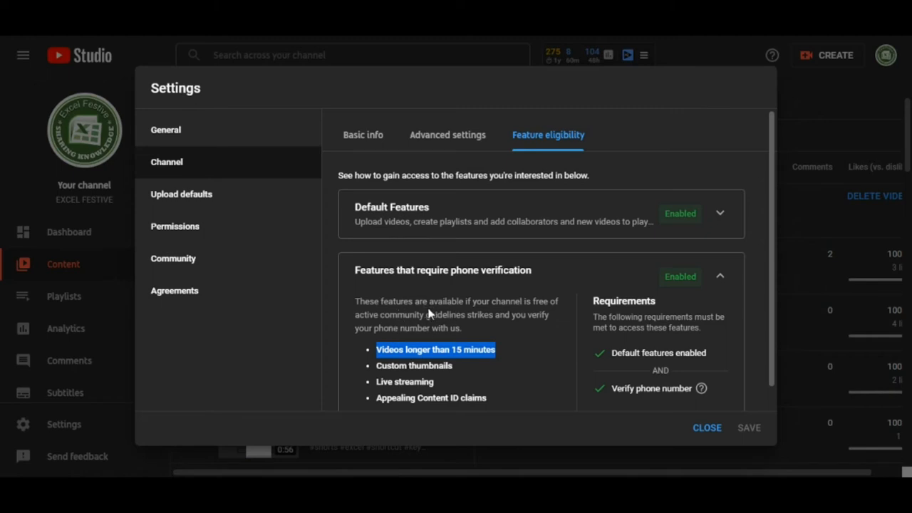
mouse_move(416, 353)
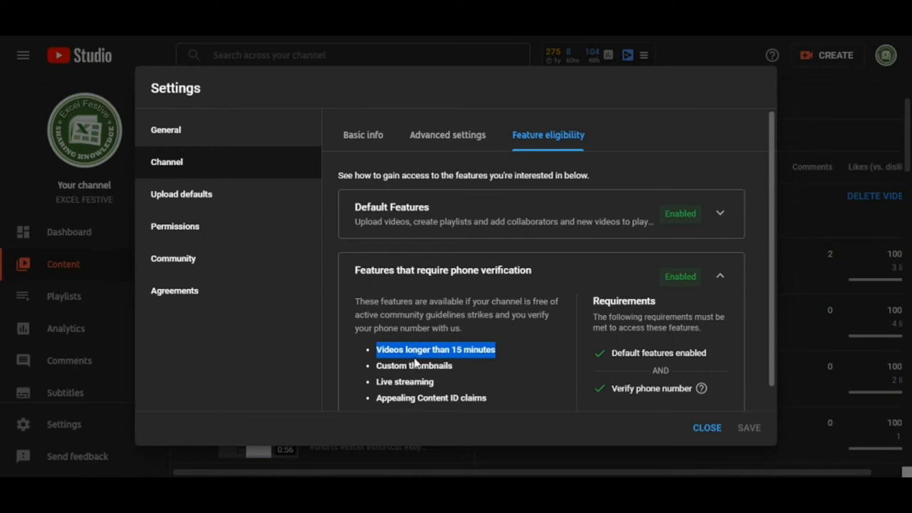
mouse_move(415, 377)
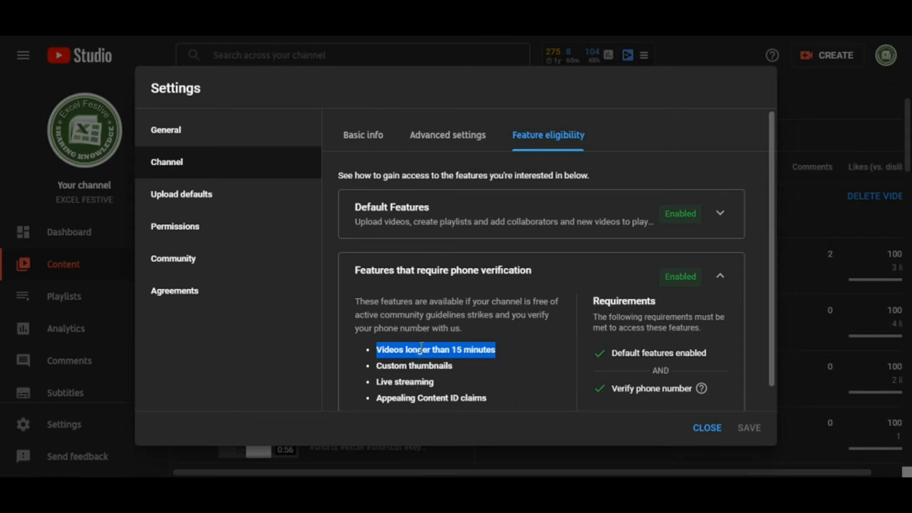
mouse_move(429, 311)
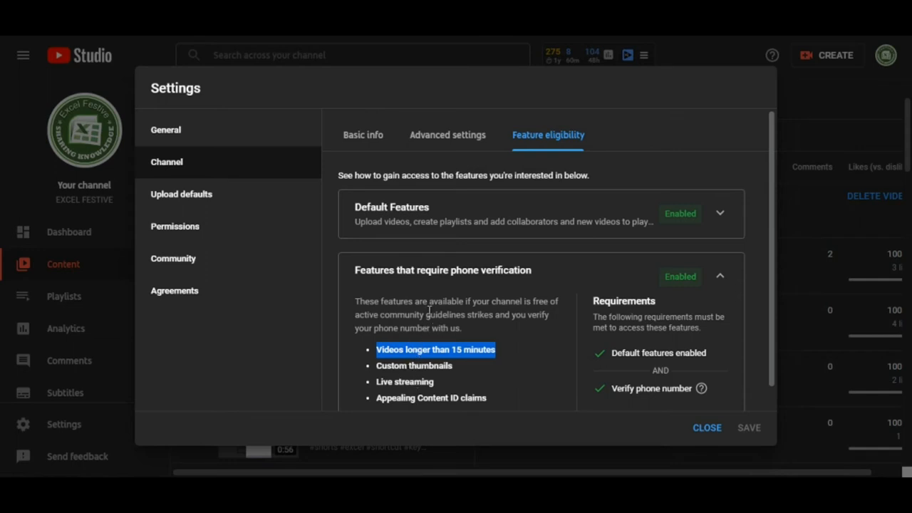
mouse_move(655, 295)
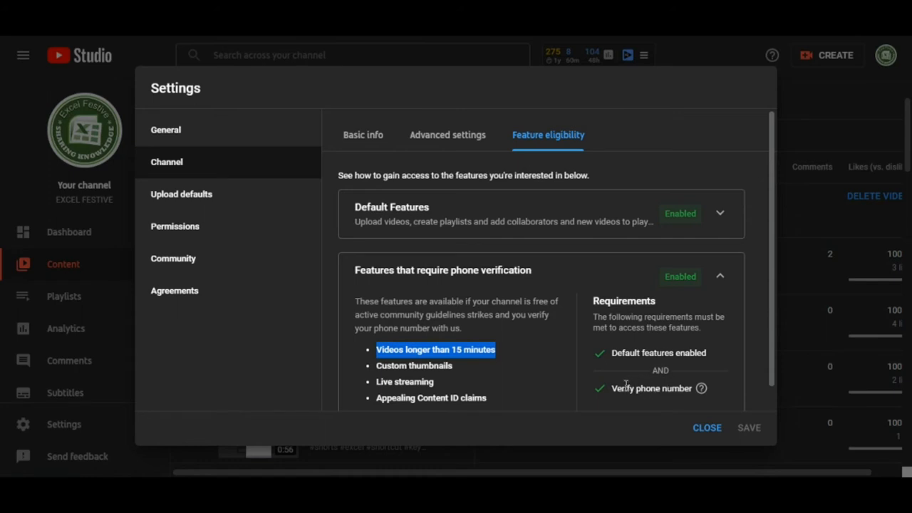
mouse_move(686, 272)
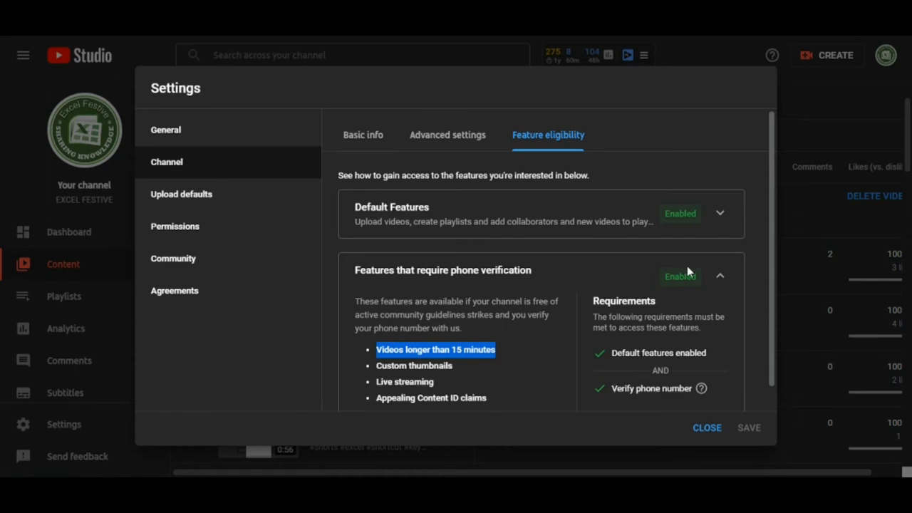
mouse_move(616, 388)
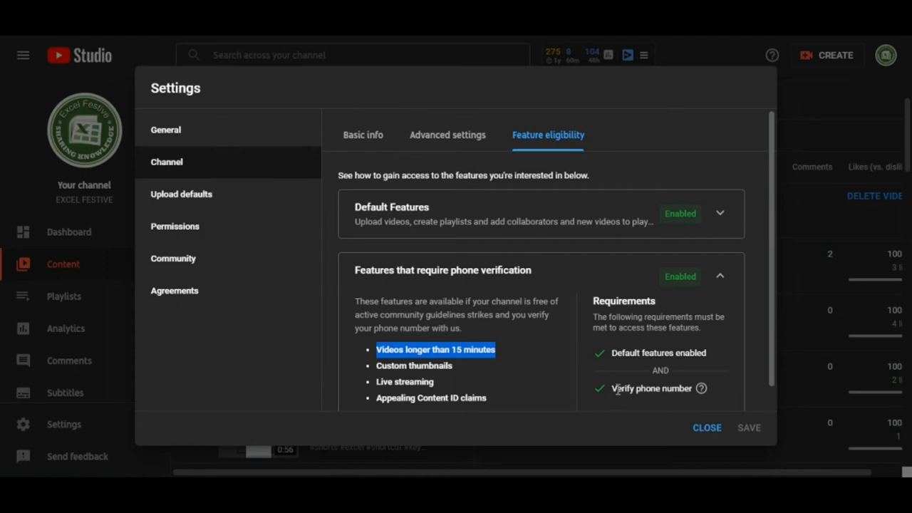
mouse_move(618, 390)
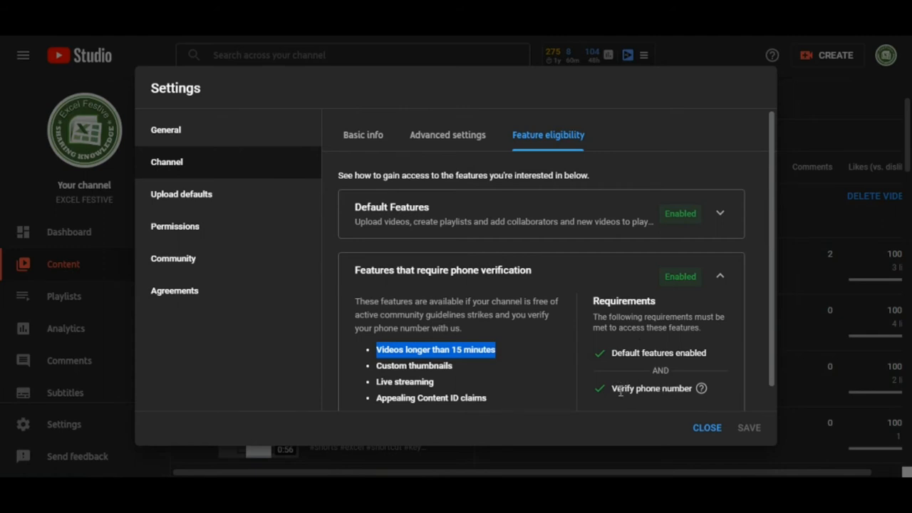
mouse_move(607, 399)
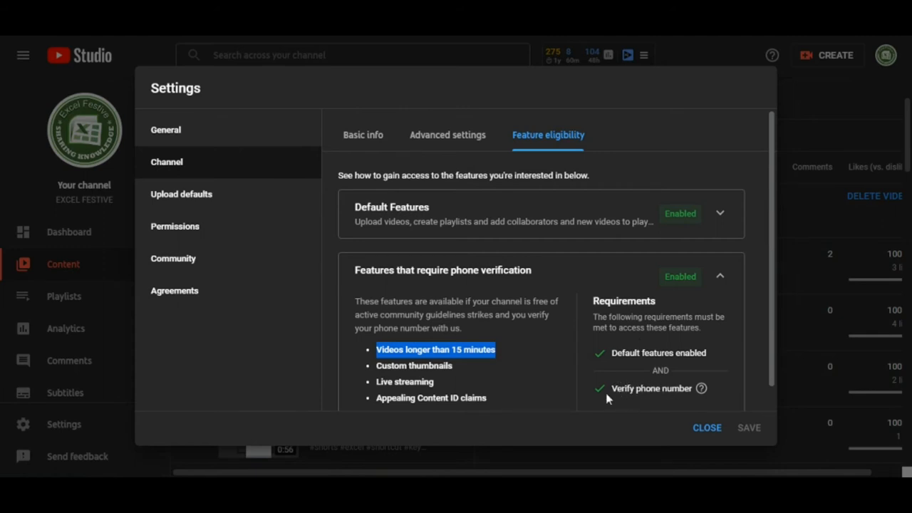
mouse_move(607, 382)
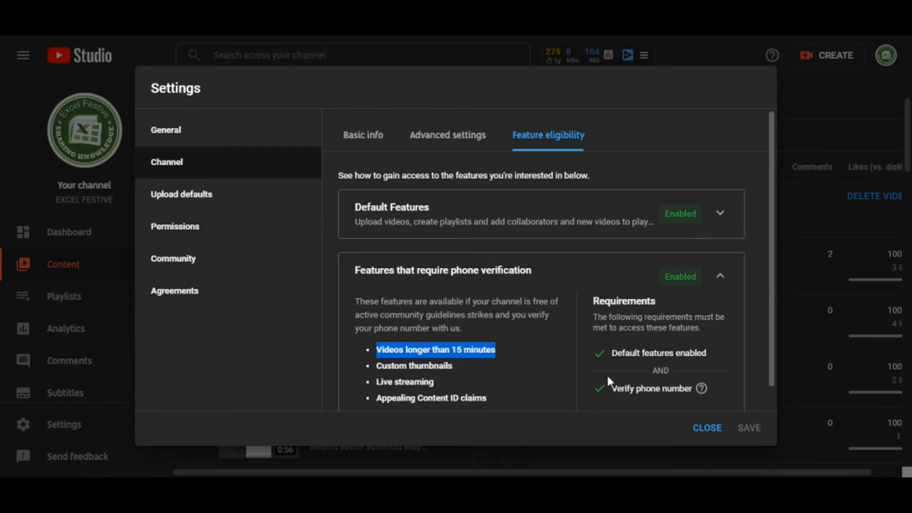
mouse_move(647, 348)
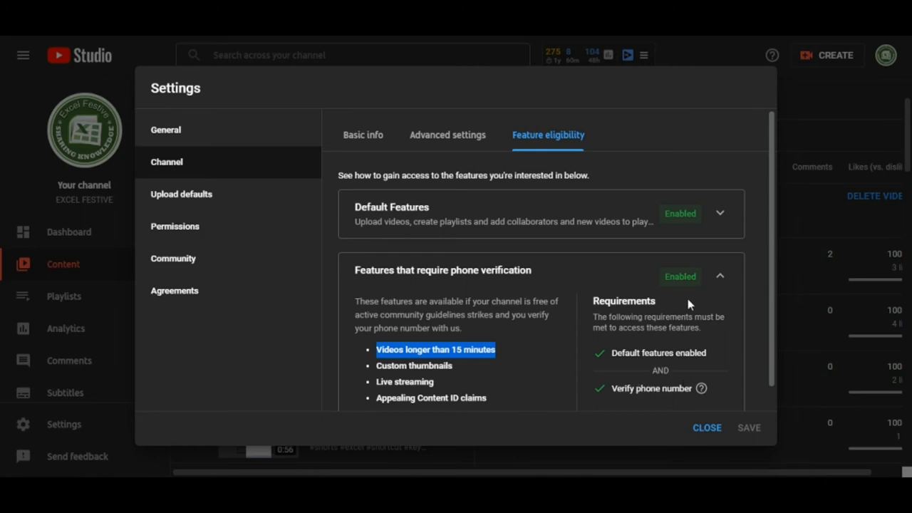
mouse_move(461, 368)
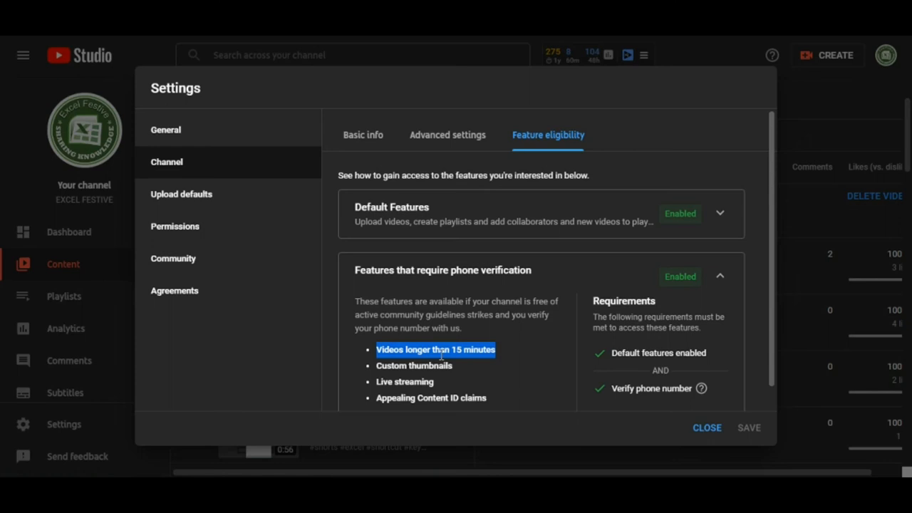
mouse_move(412, 362)
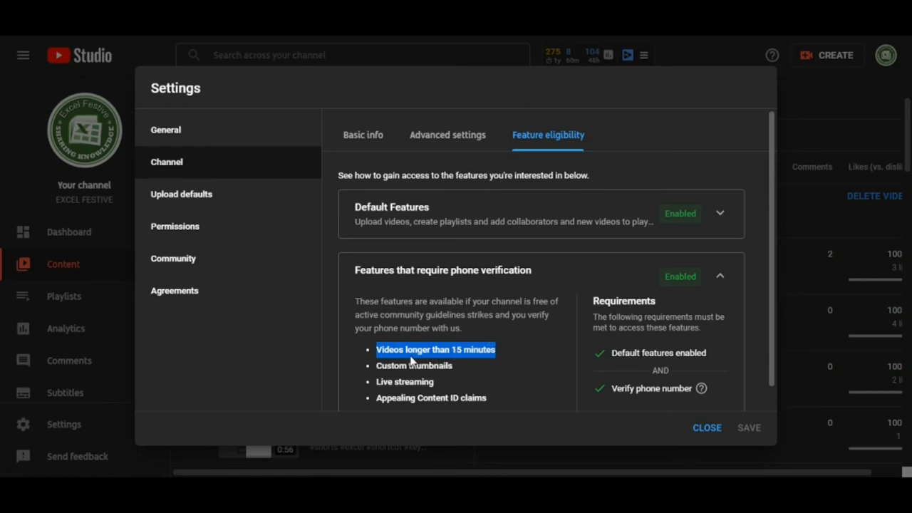
mouse_move(516, 367)
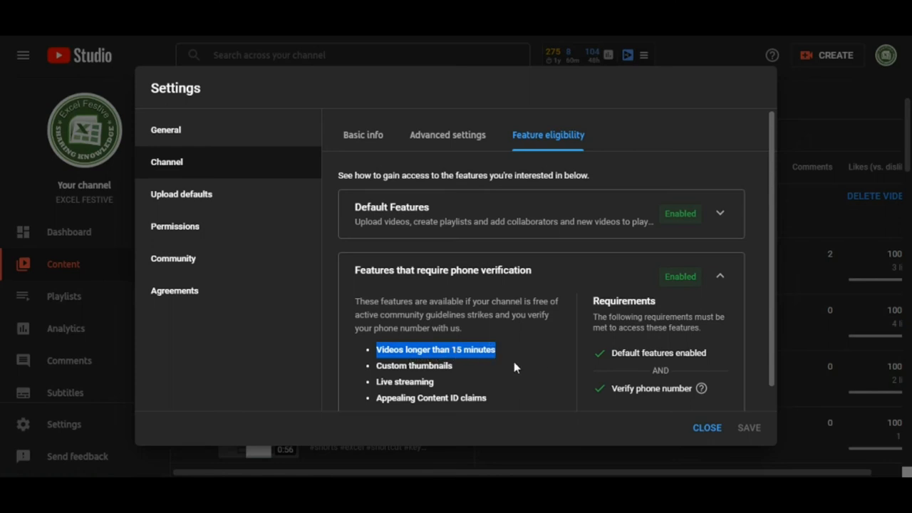
mouse_move(707, 427)
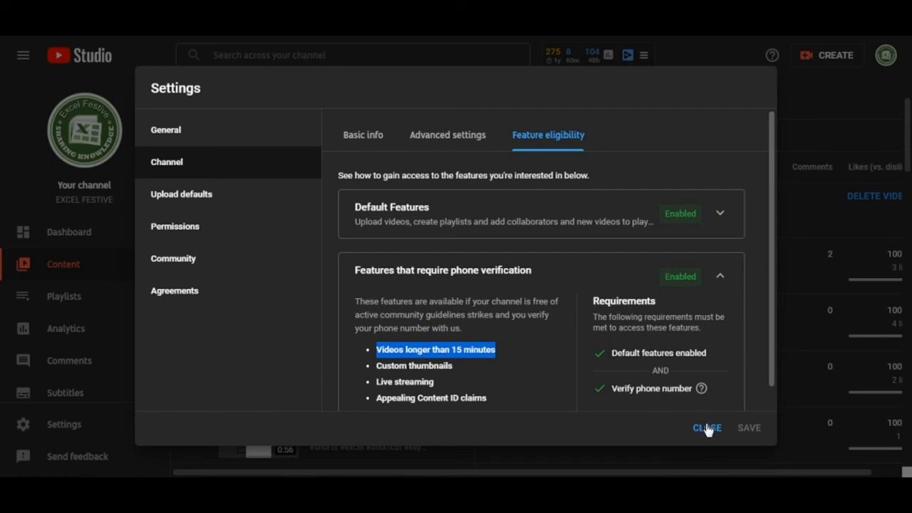
Close the Settings dialog to return to the content list with the video Public.
left_click(706, 428)
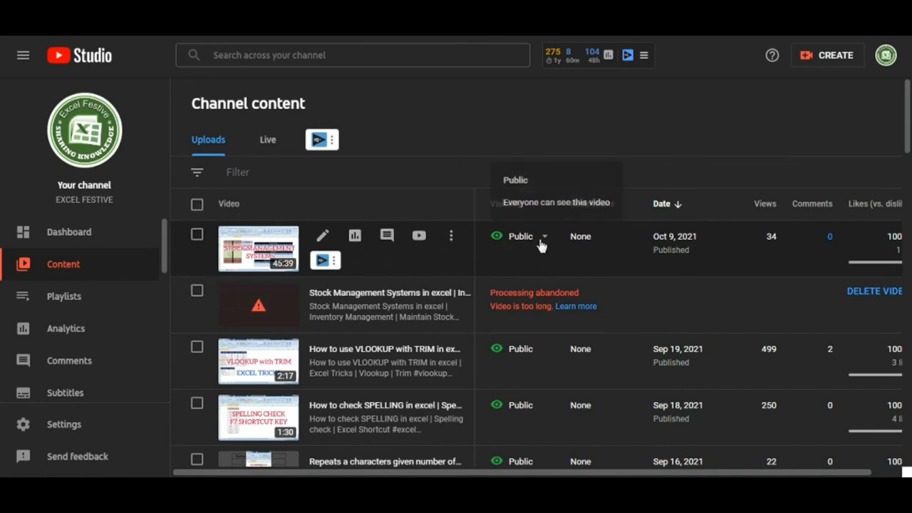
mouse_move(677, 236)
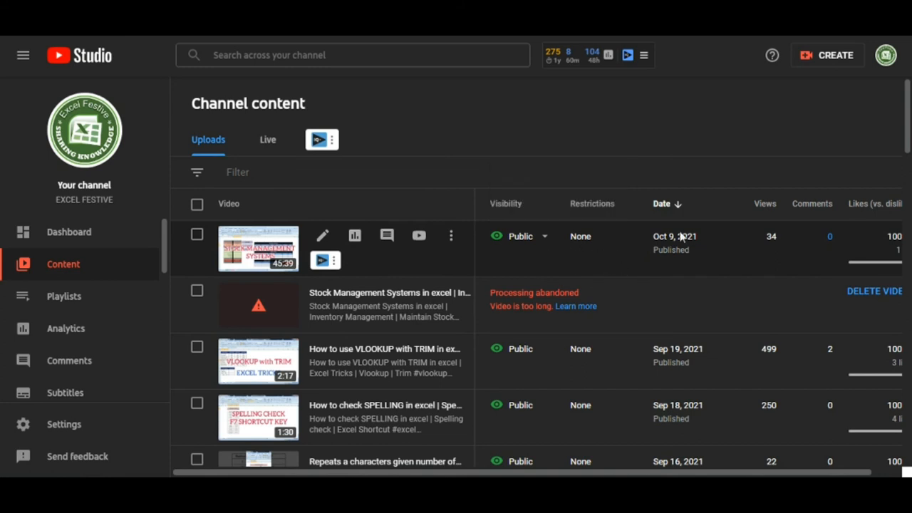
mouse_move(365, 253)
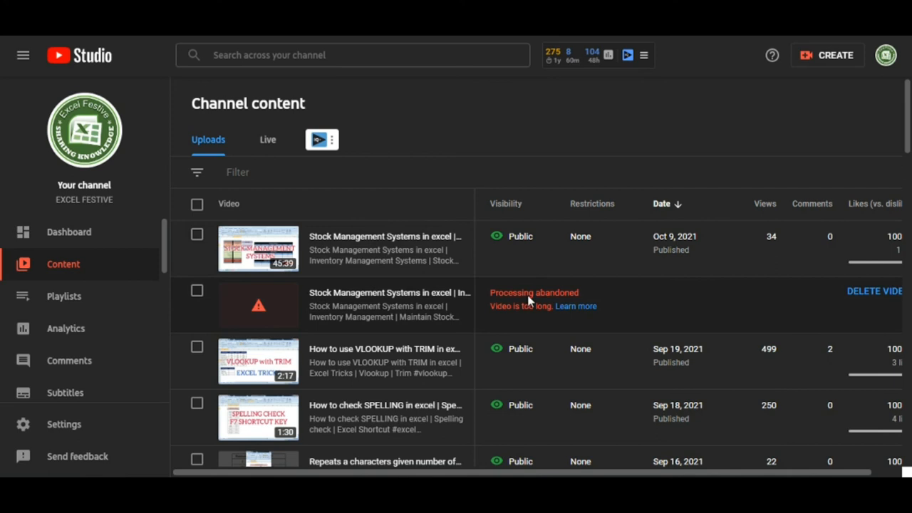
mouse_move(504, 291)
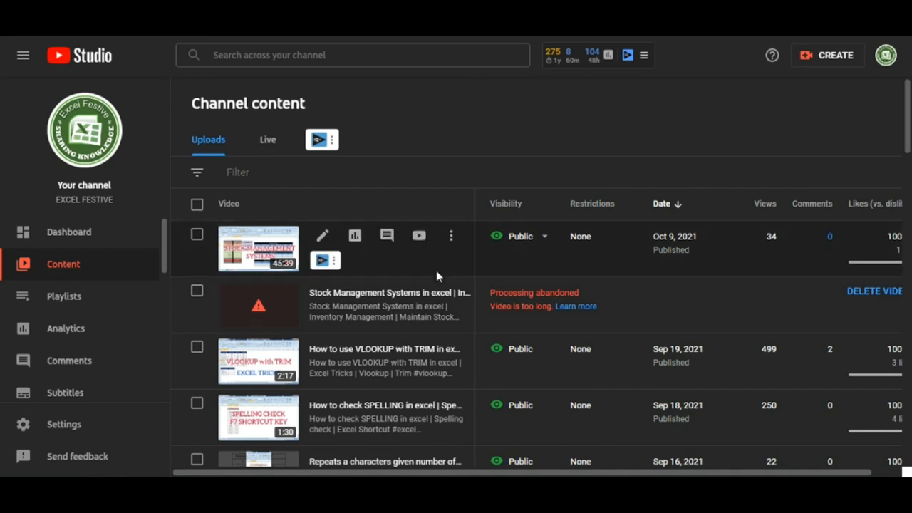
mouse_move(488, 274)
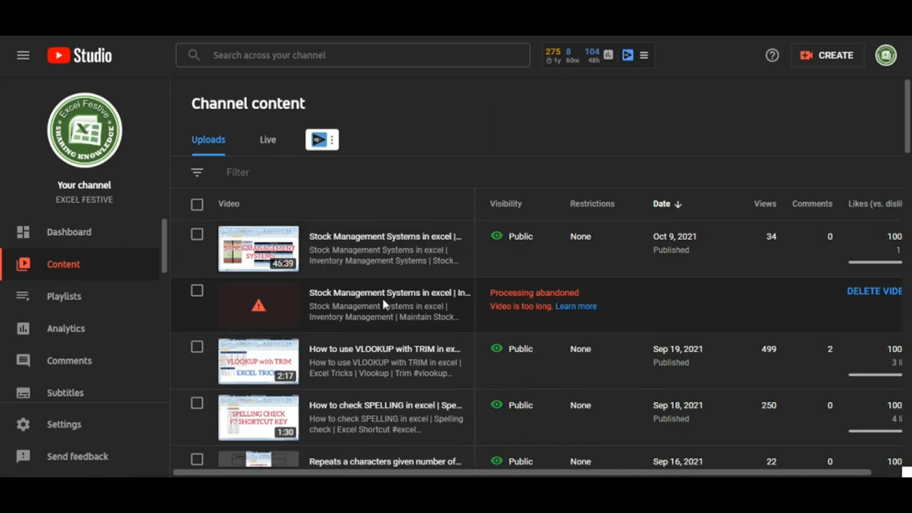
mouse_move(502, 305)
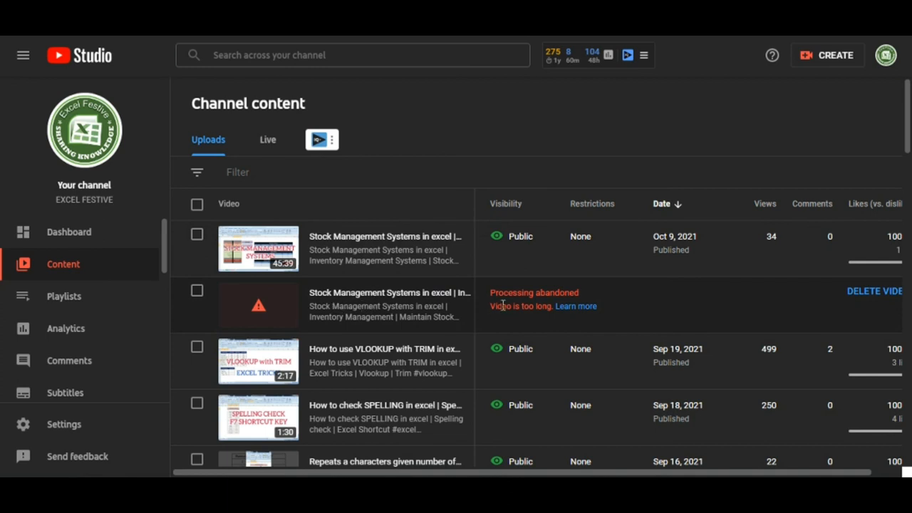
mouse_move(526, 309)
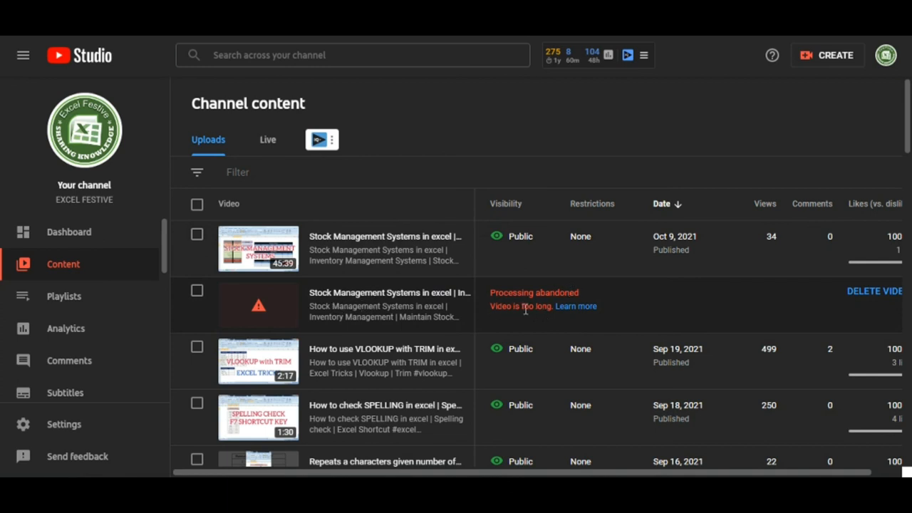
mouse_move(429, 316)
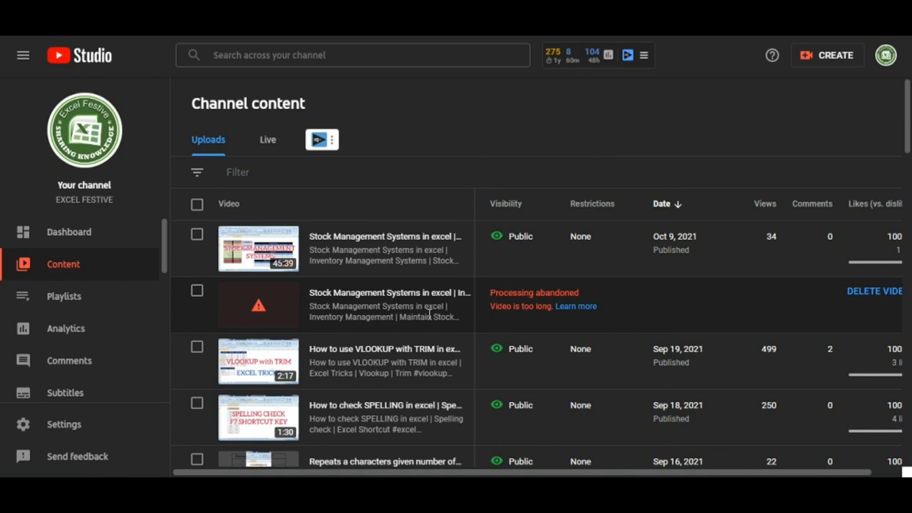